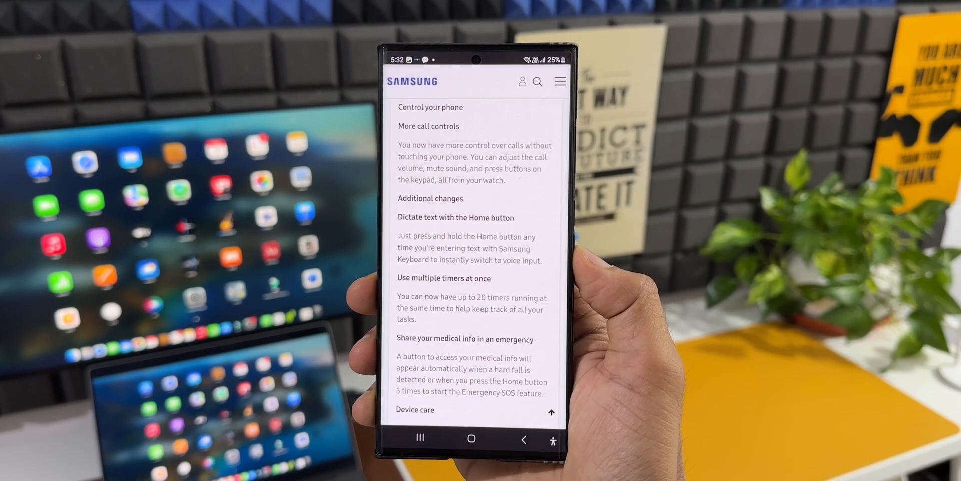
Scroll the changelog down until the Device care heading appears.
scroll(down, 3)
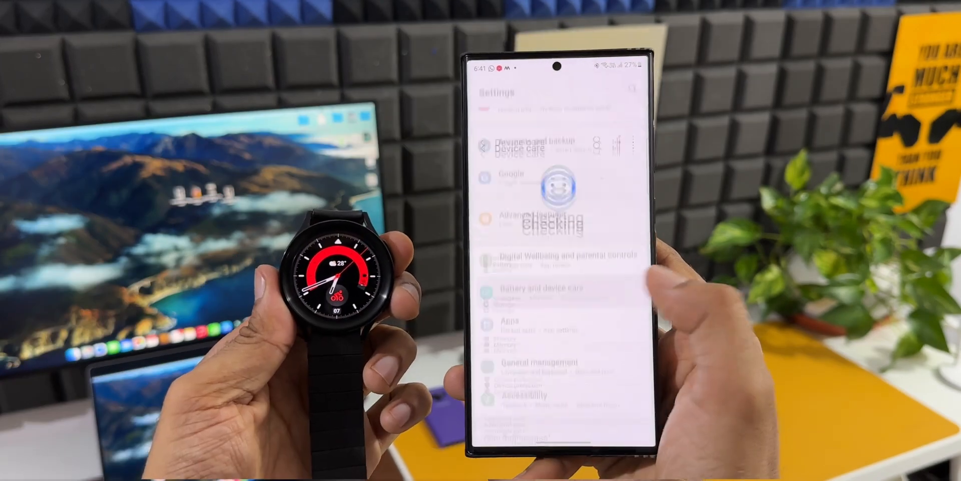
Open Battery and device care so the check runs and reports a Good status.
click(537, 147)
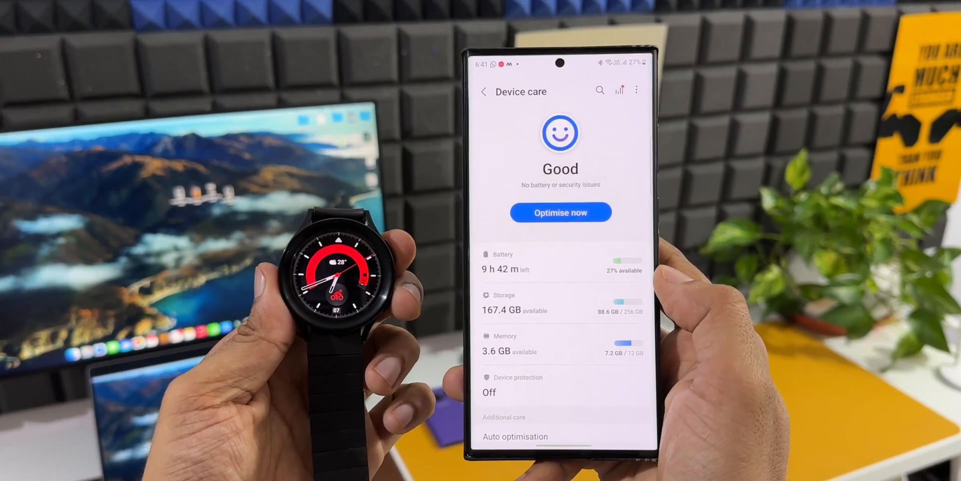
click(561, 213)
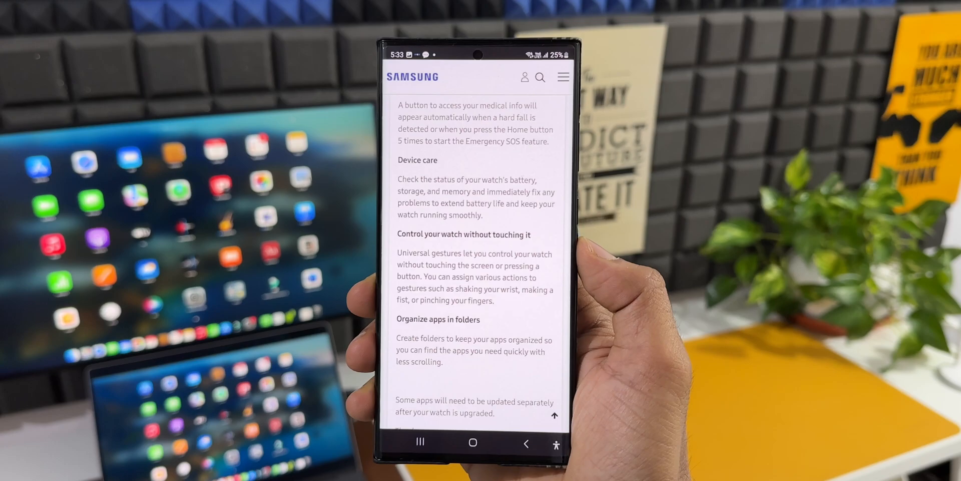
Scroll past Device care to the universal gestures and Organize apps in folders entries.
scroll(down, 3)
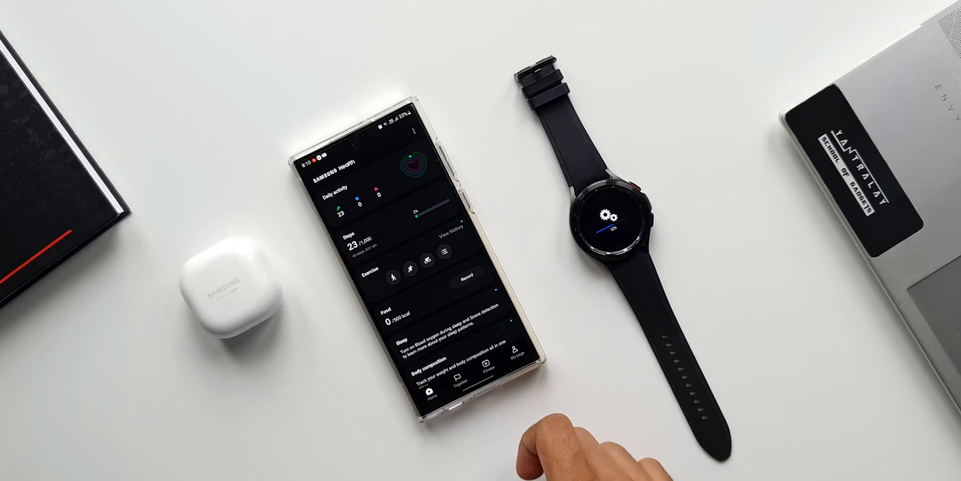
scroll(down, 3)
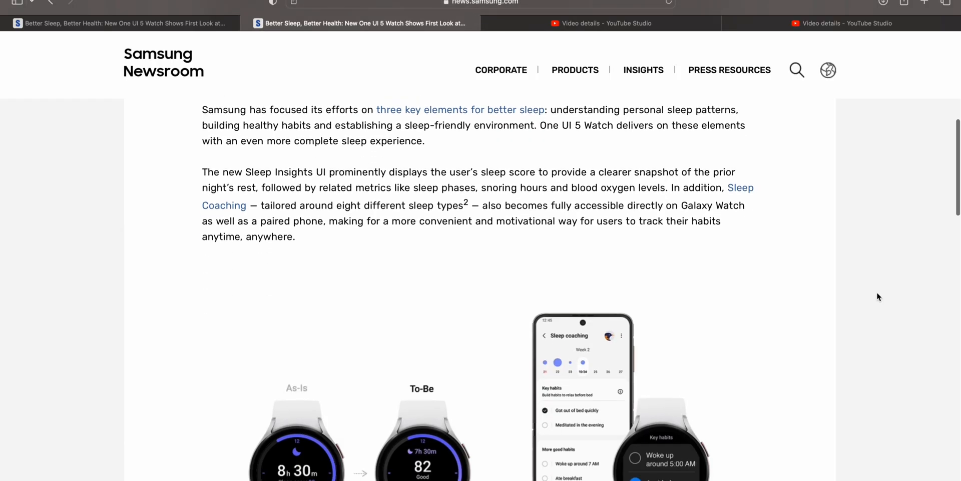
Scroll the Newsroom article to the Personalized Heart Rate Zone graphic with five zones.
scroll(down, 3)
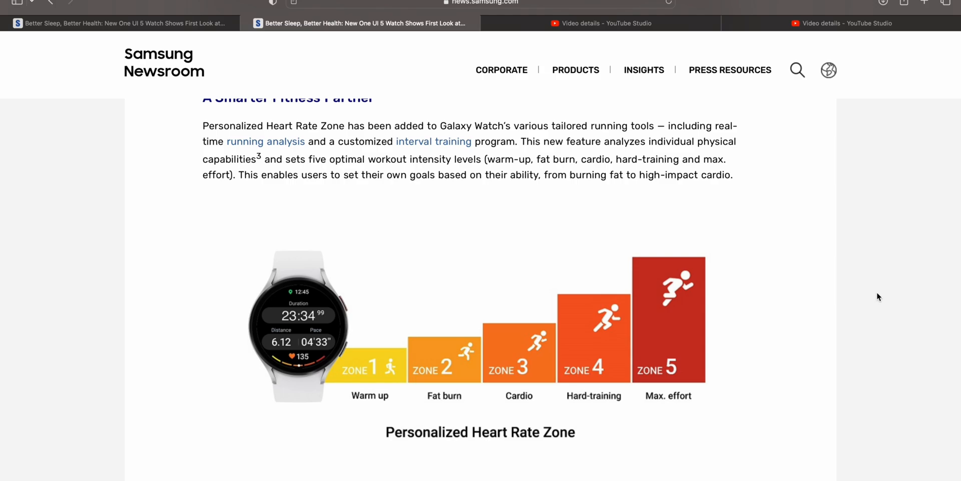
scroll(down, 3)
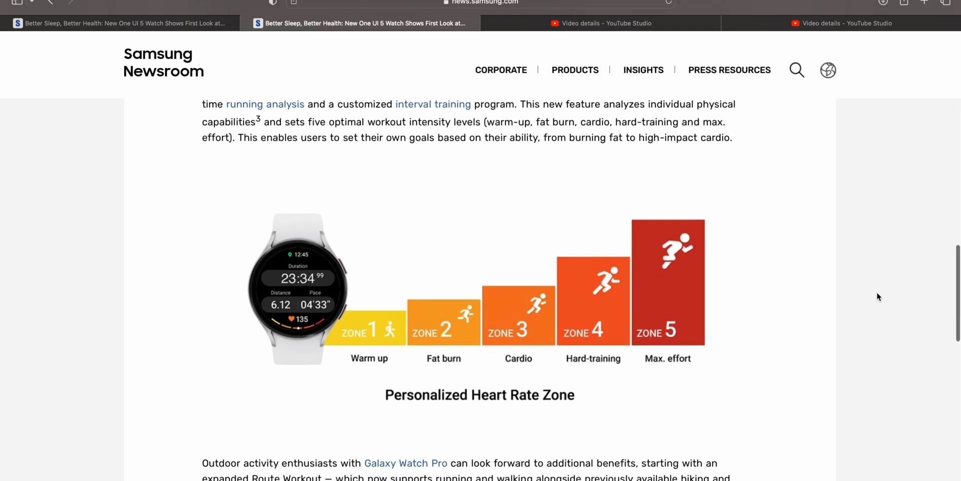
scroll(down, 3)
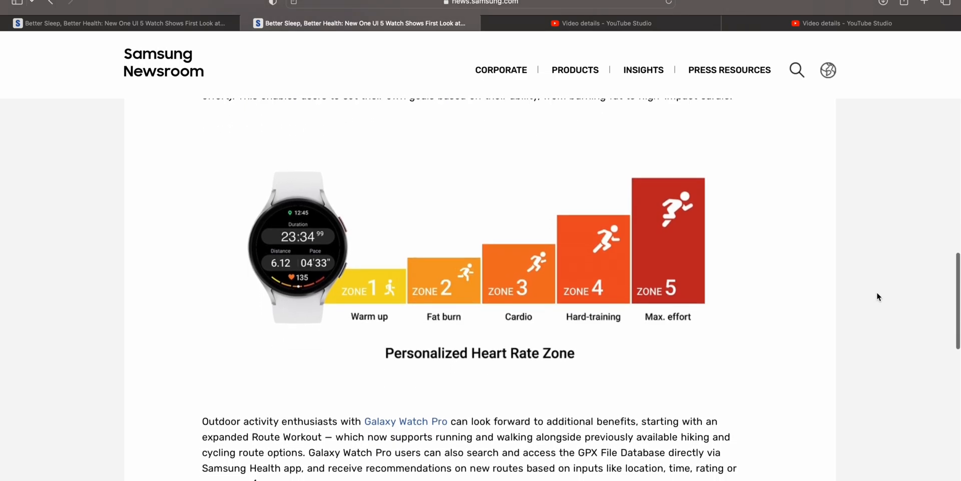